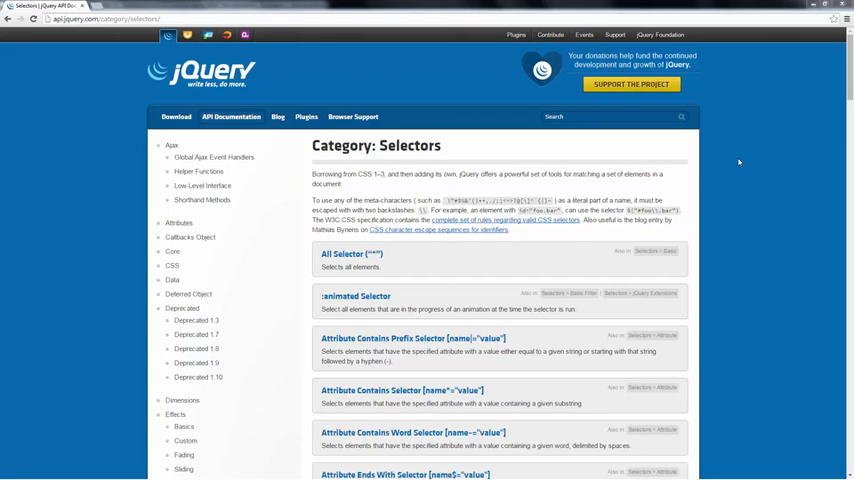
Step: Add an <ol> inside the body containing empty <li></li> items
scroll(down, 3)
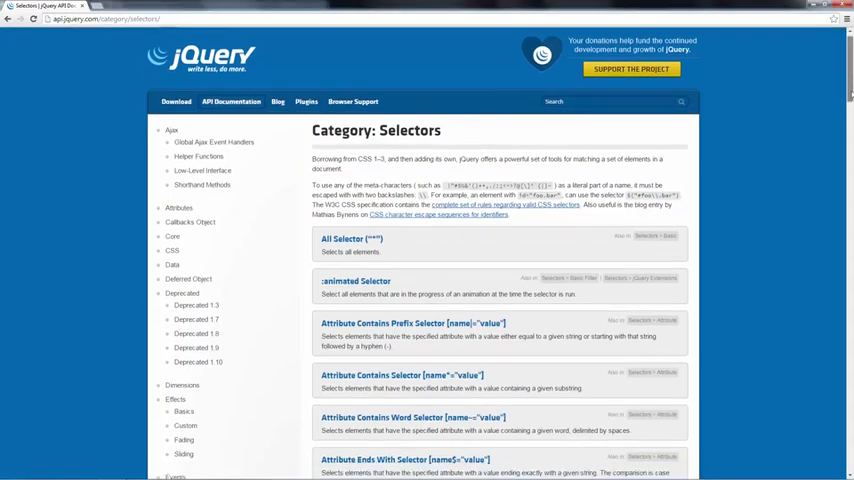
scroll(down, 3)
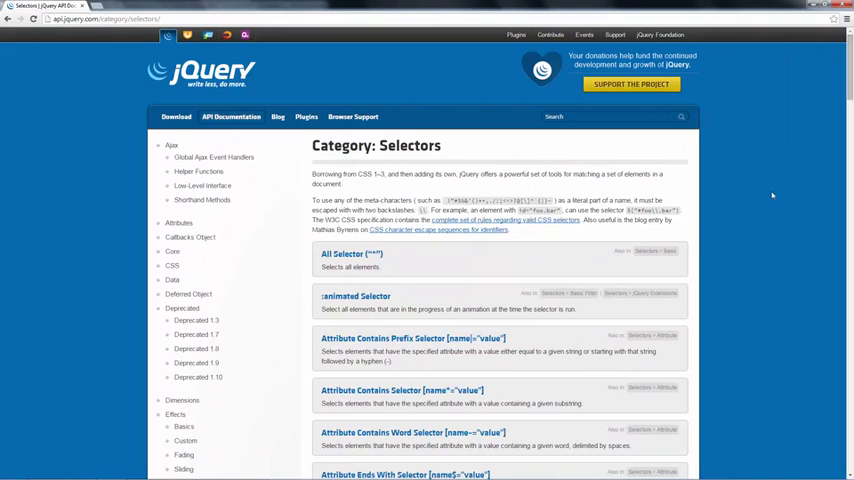
mouse_move(726, 172)
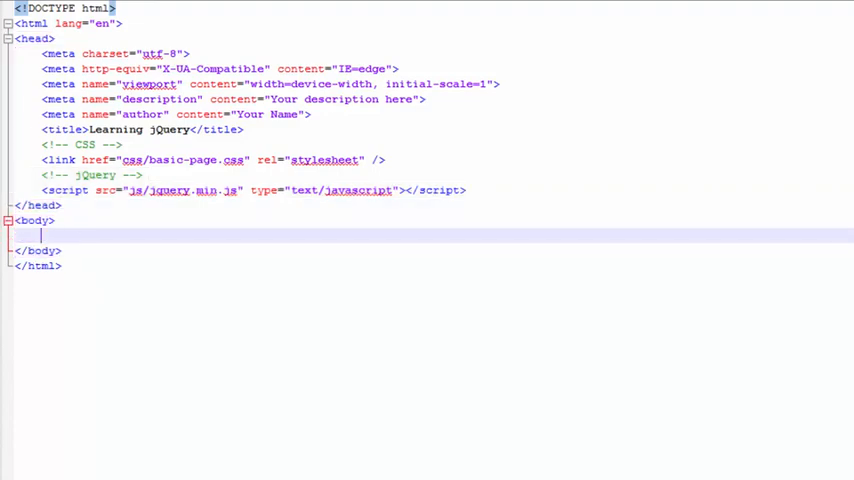
text(<ol>)
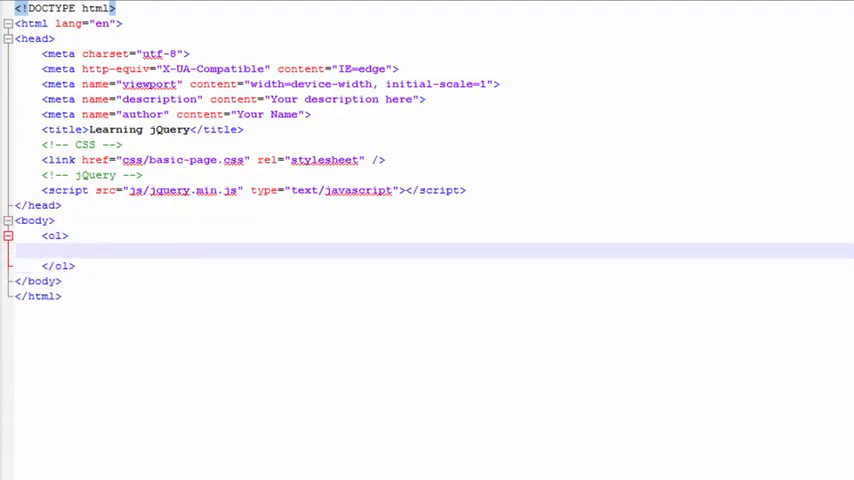
text(<li></li>)
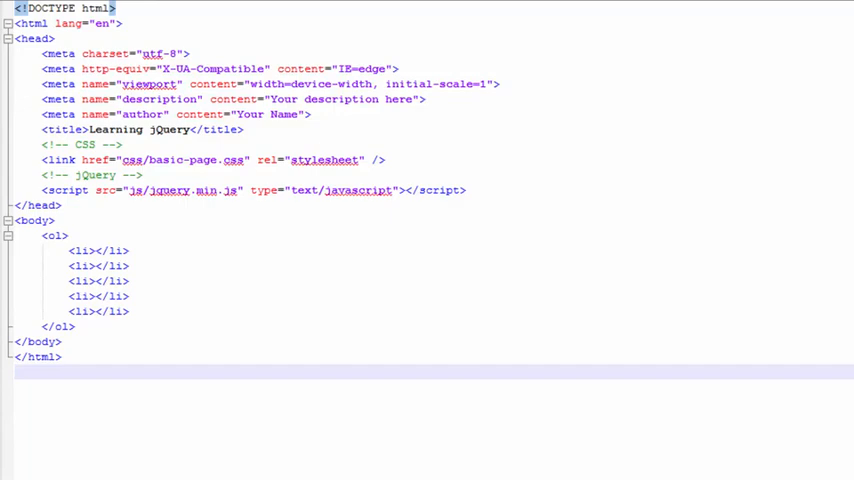
Step: Add a <script type="text/javascript"> block and begin jQuery(document).ready inside it
text(<script type="text/javascript">)
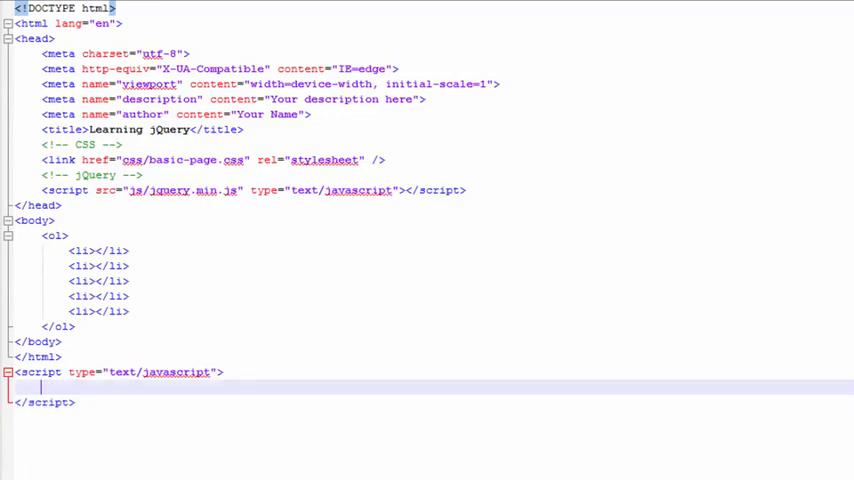
text($)
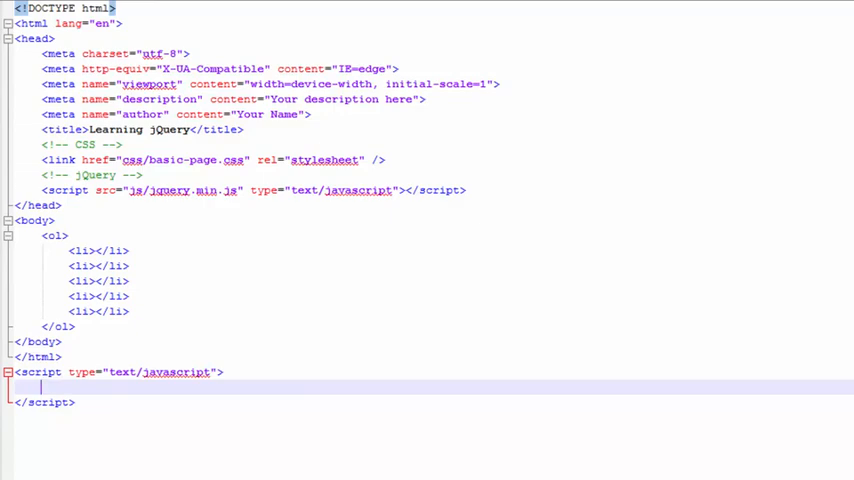
text($)
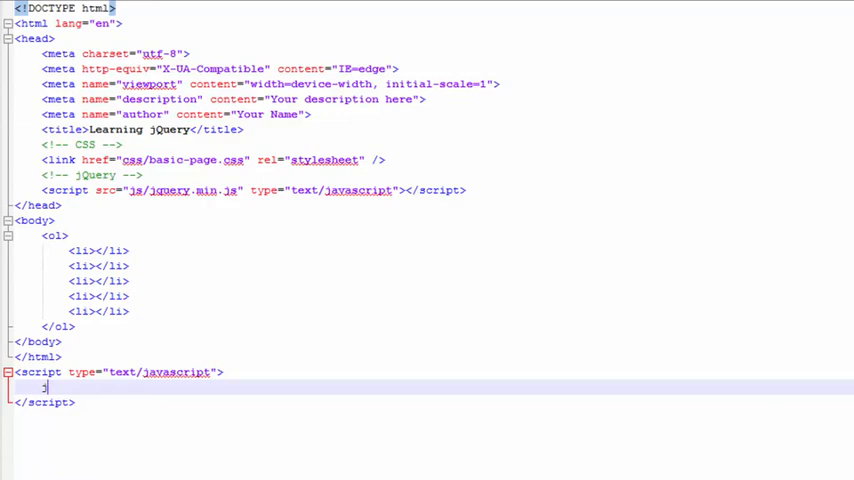
text(jQuery(document).ready(function() {)
text(});)
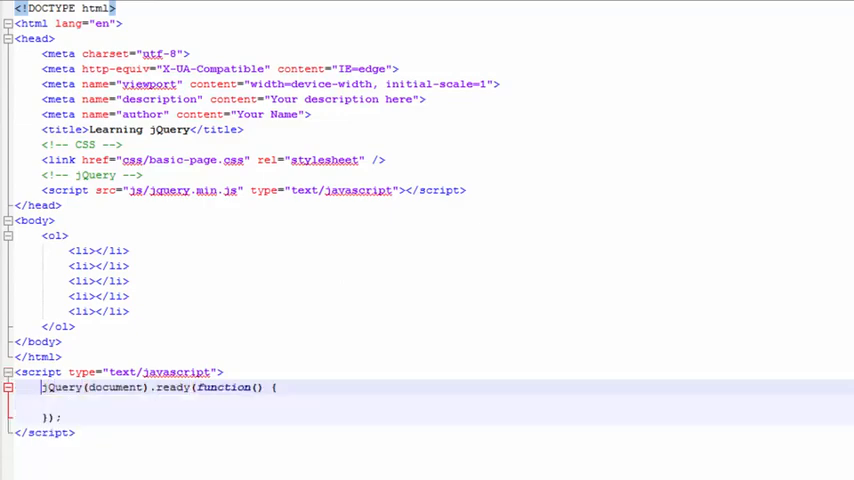
Step: Replace jQuery with the $ shorthand so the block reads $(document).ready(function() { })
double_click(60, 388)
text($)
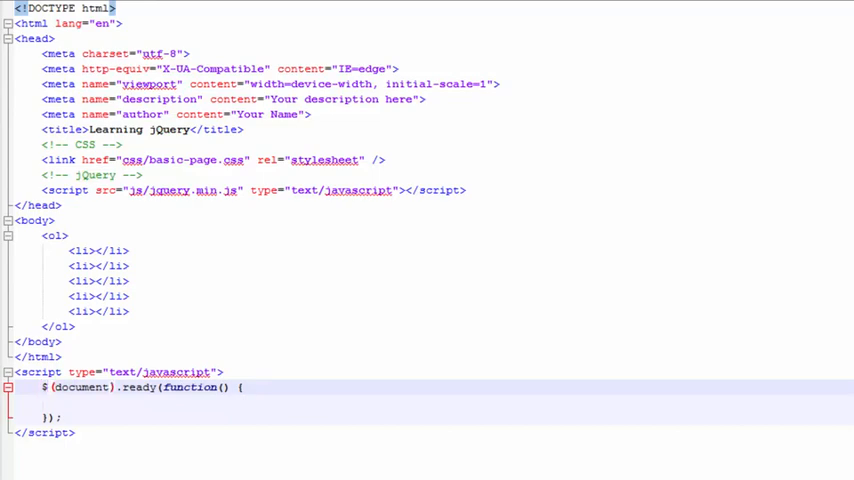
text(jQuery)
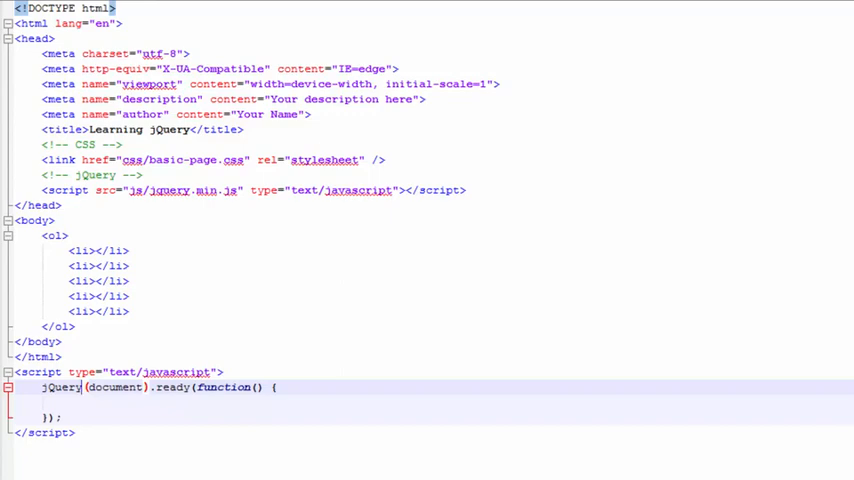
double_click(64, 388)
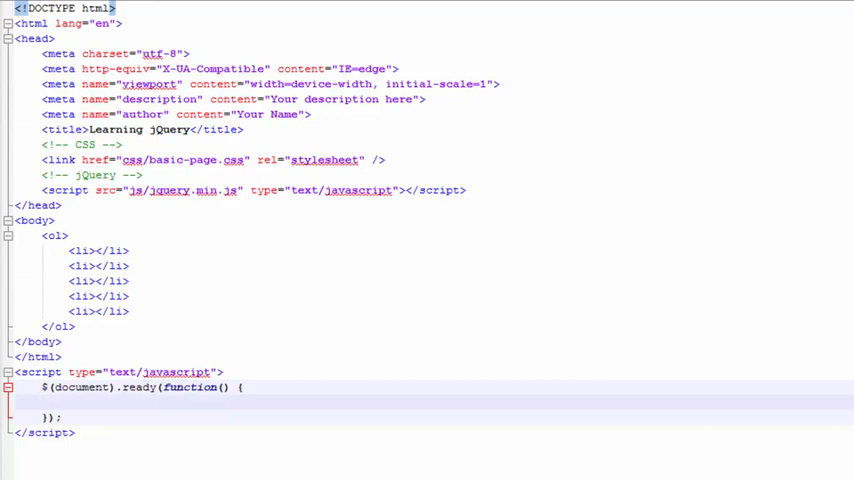
text($()
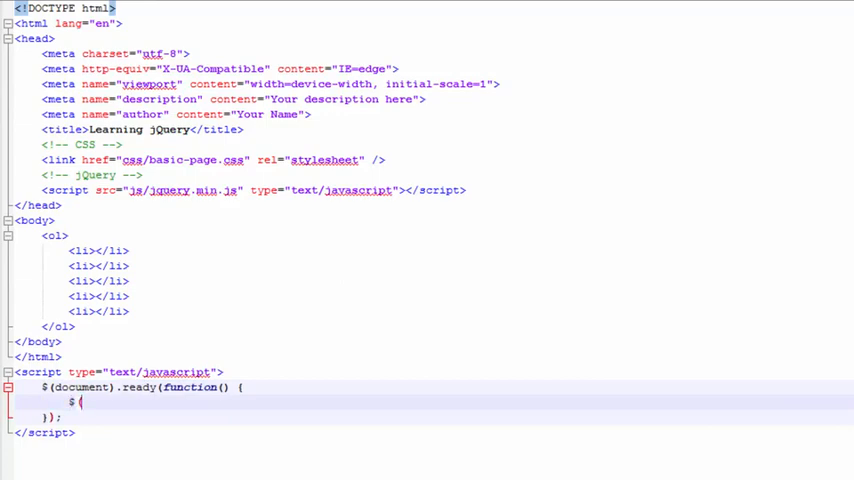
Step: Write $("li").text("This is repeating text"); inside the ready function
text(")
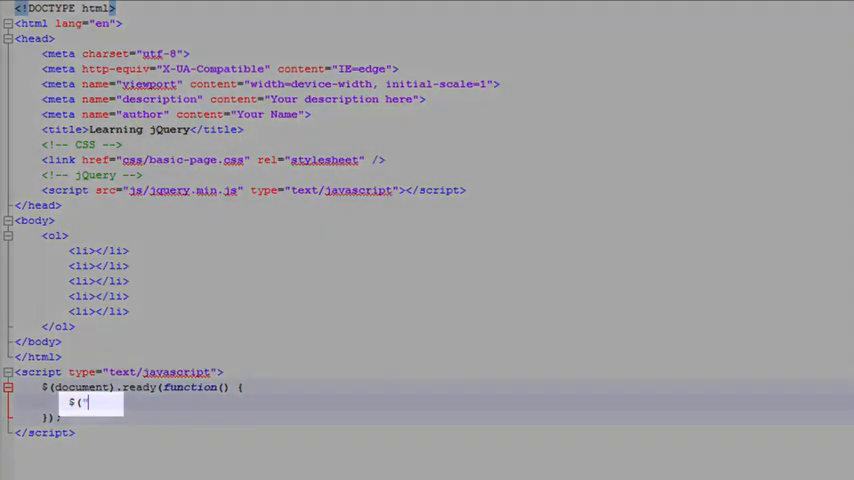
text("")
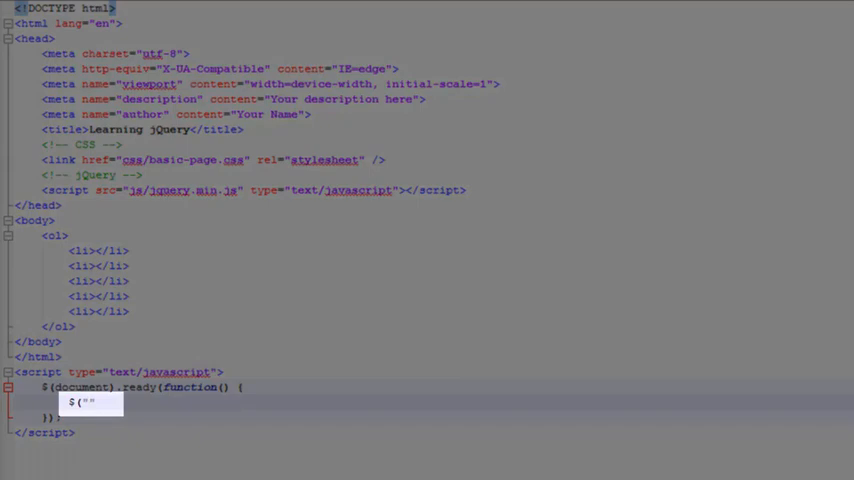
text("")
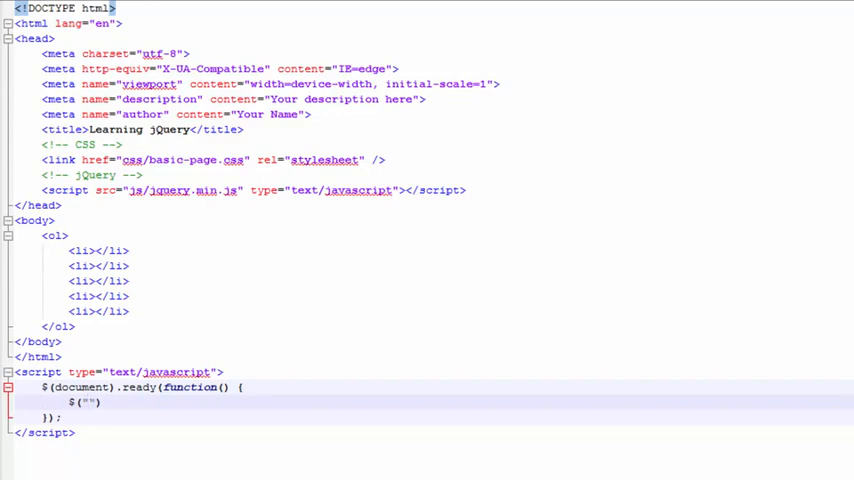
text(li)
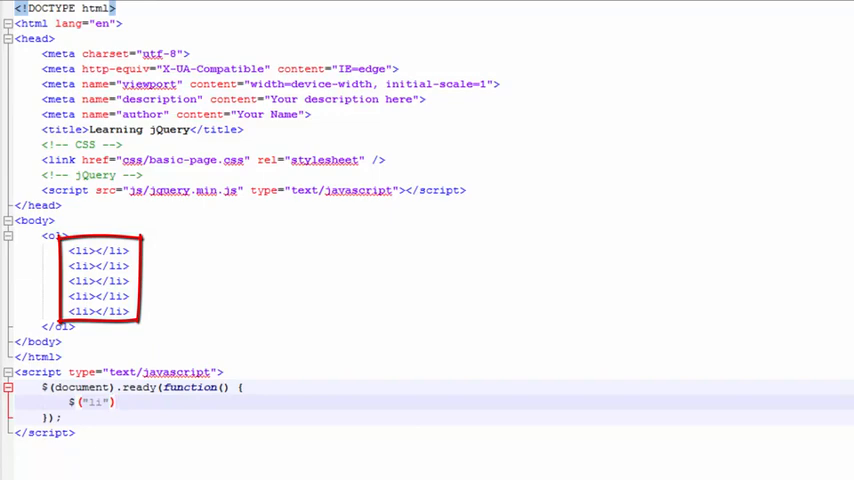
text(.text)
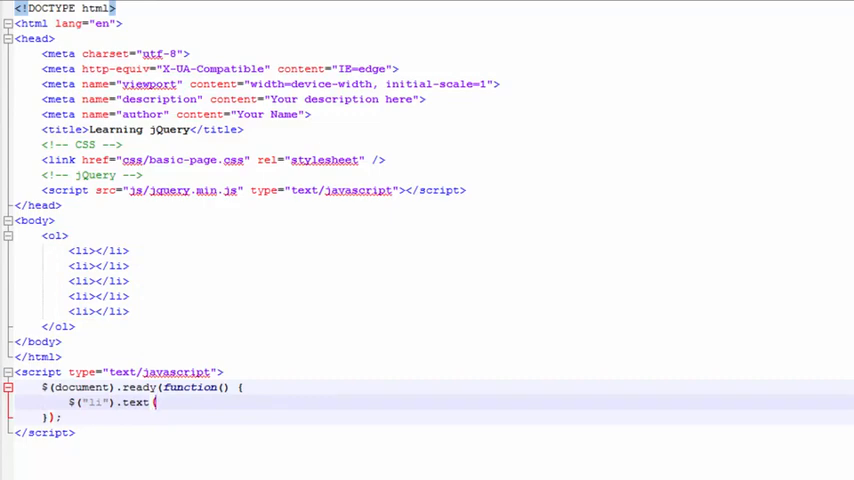
text(("This is repeating text");)
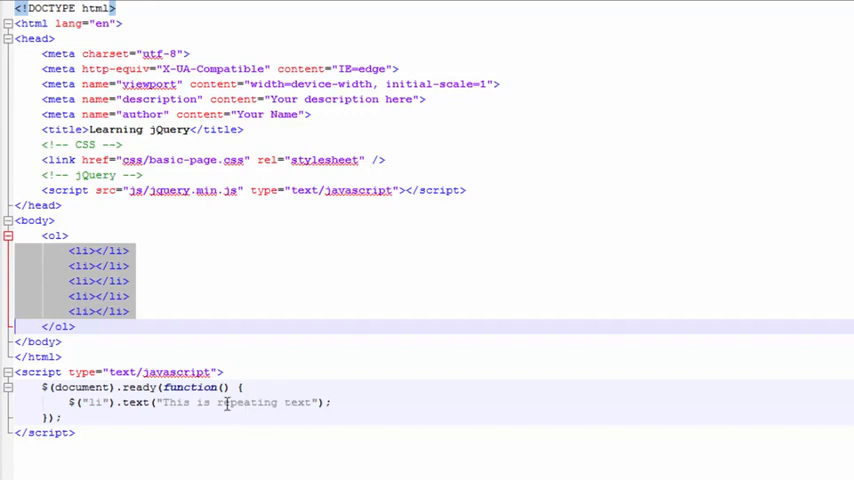
mouse_move(120, 264)
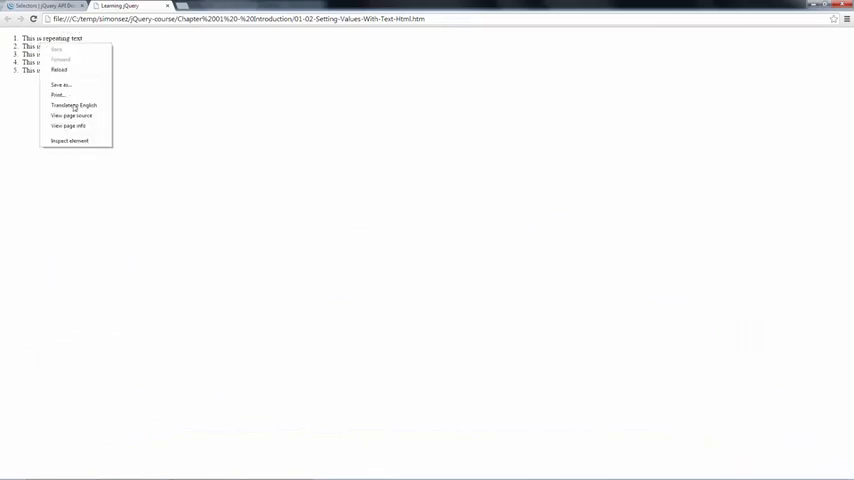
mouse_move(74, 116)
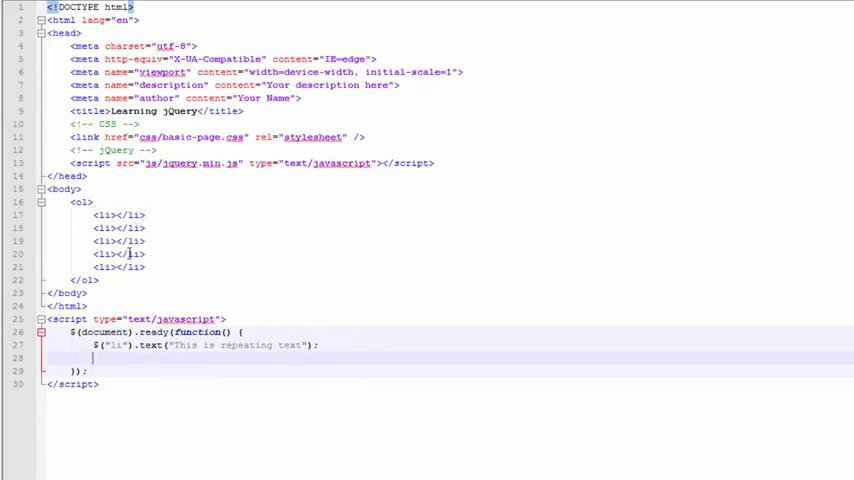
Step: Give two list items class="other" and start a $(".other") selector statement
text(class="")
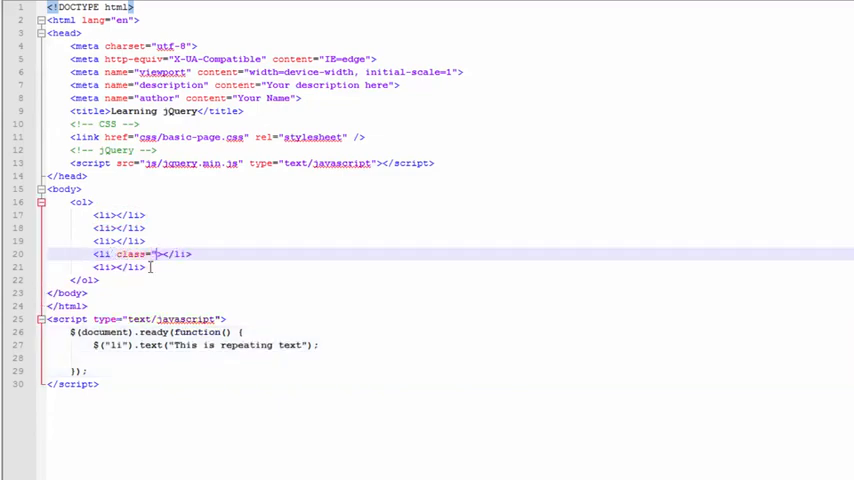
text(other)
click(450, 358)
text($(")
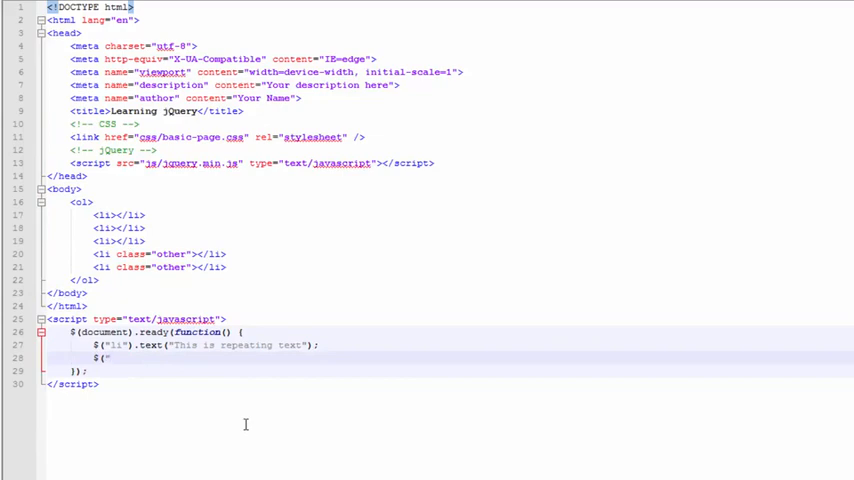
text(.other"))
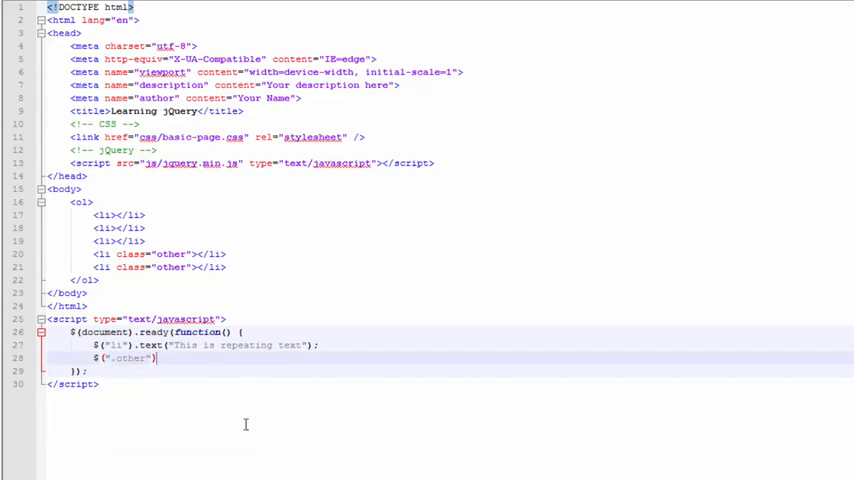
text(.)
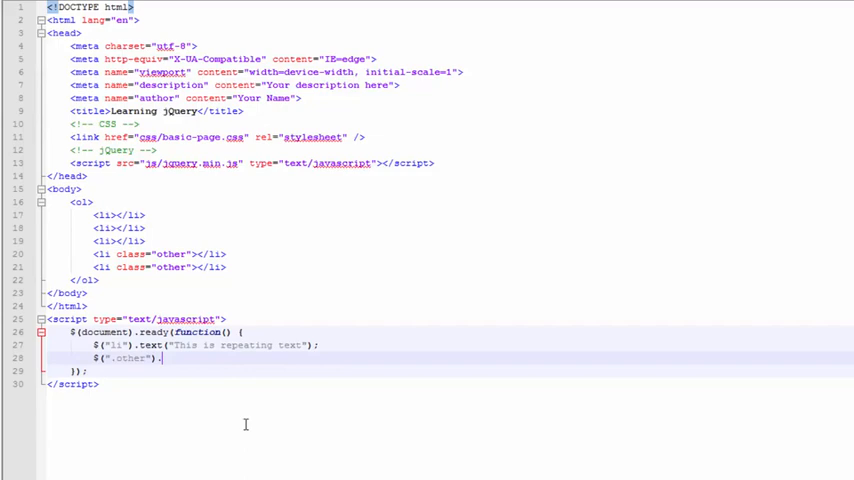
mouse_move(212, 348)
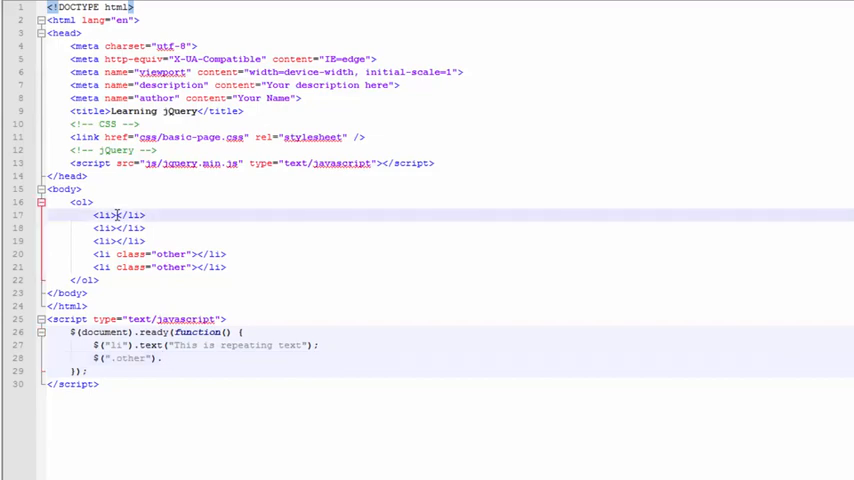
mouse_move(204, 360)
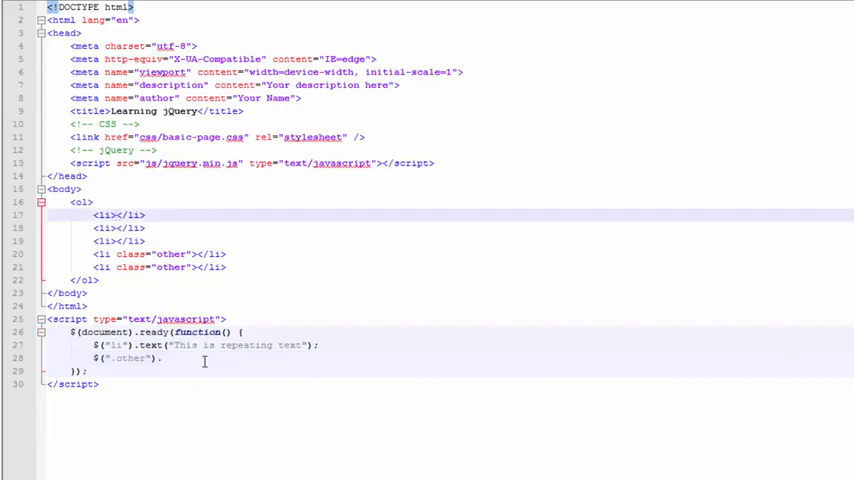
Step: Complete it as .html("This text <em>may</em> appear more than once");
text(html()
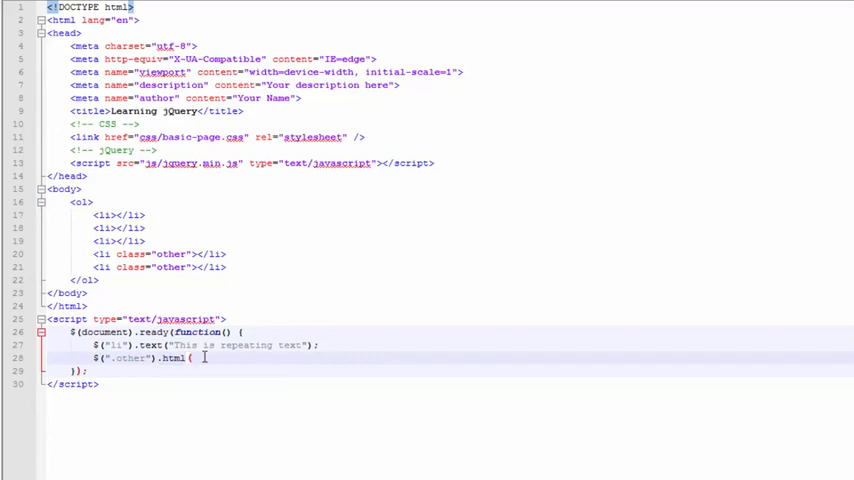
text(")
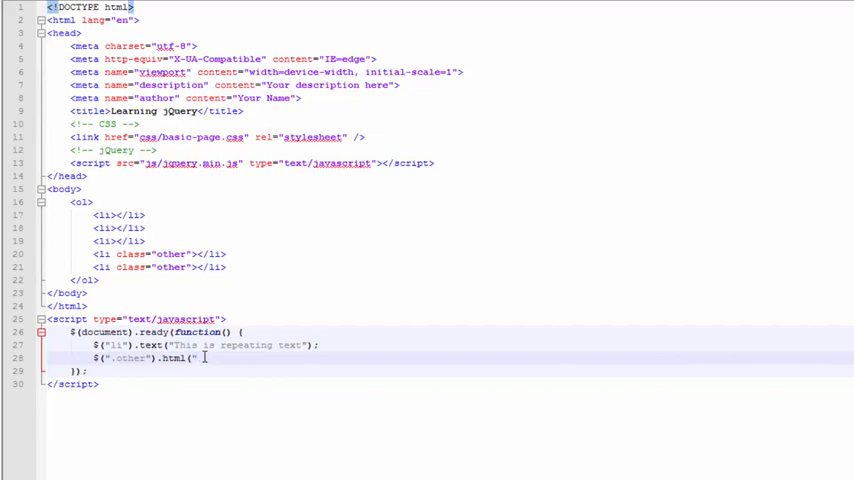
text(This text <em>may</em> appear more)
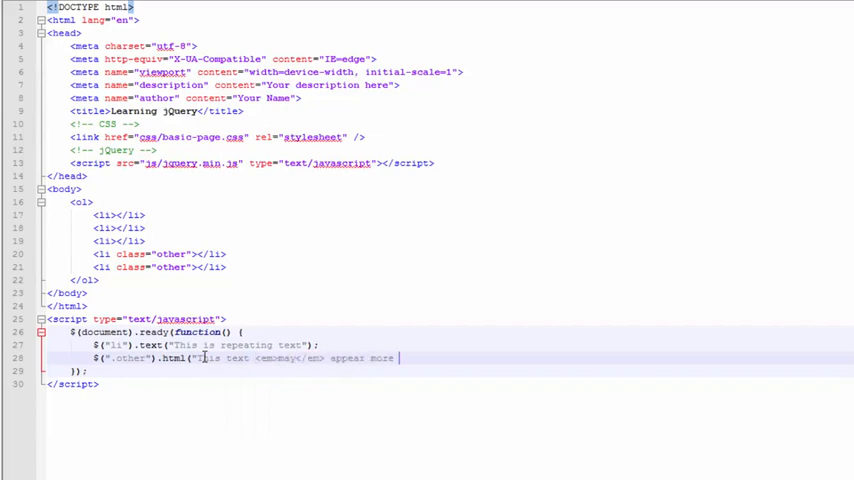
text(than once");)
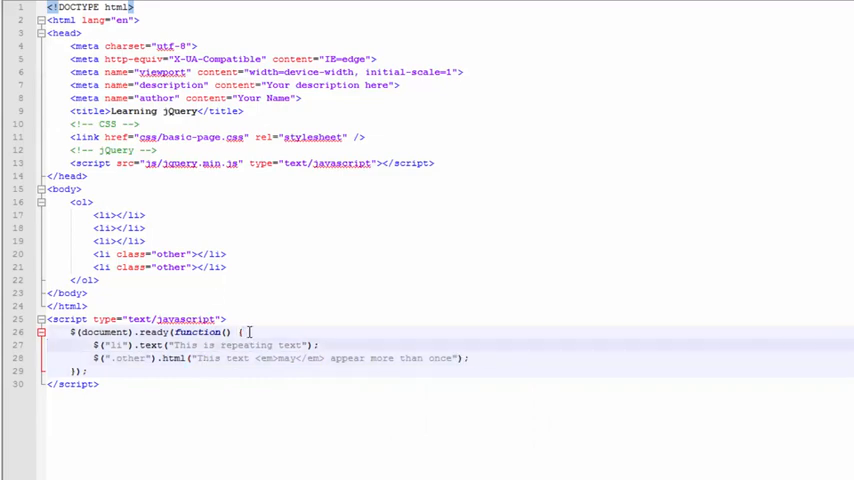
double_click(190, 344)
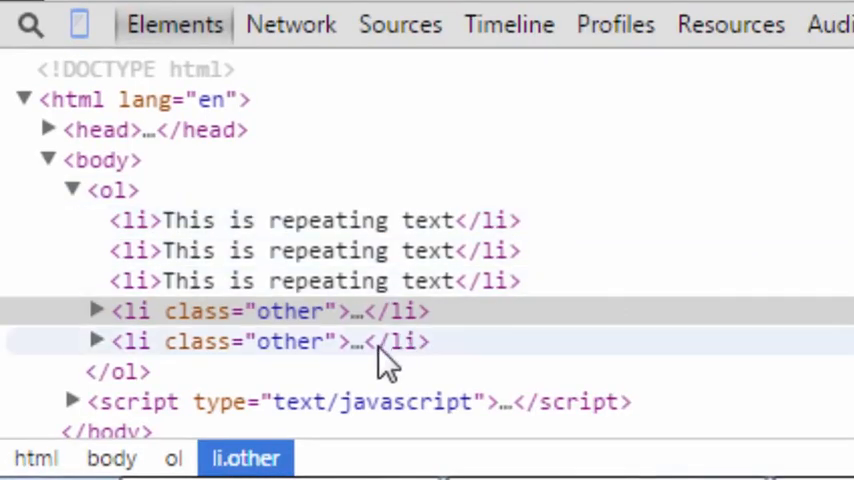
Step: Expand the first <li class="other"> in the Elements panel to show its <em>may</em> child
click(96, 312)
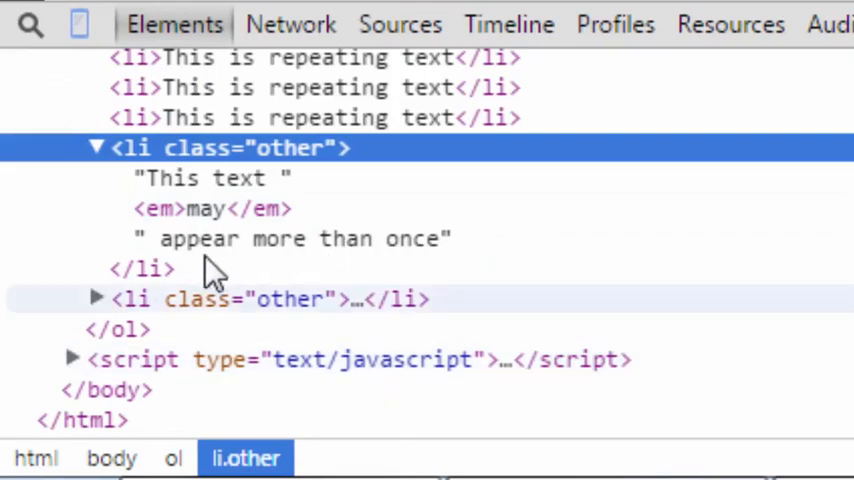
click(96, 300)
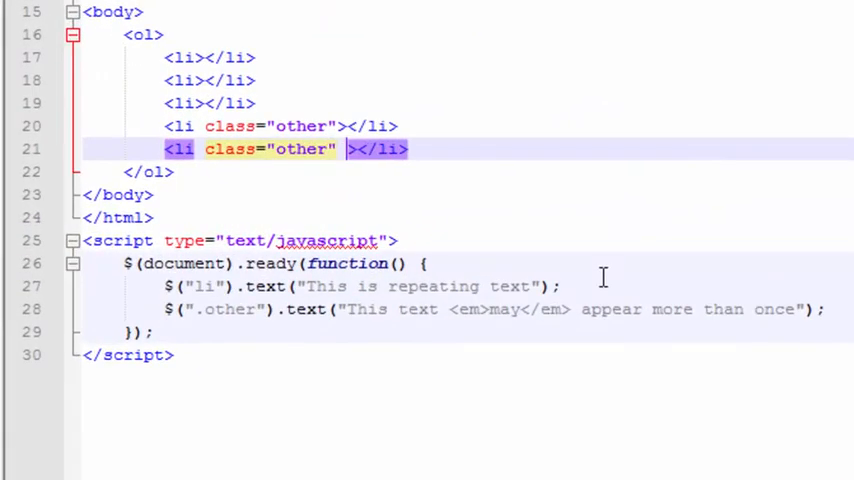
Step: Add id="test1" to the first <li> and id="test5" to the last other-class item
text(id=)
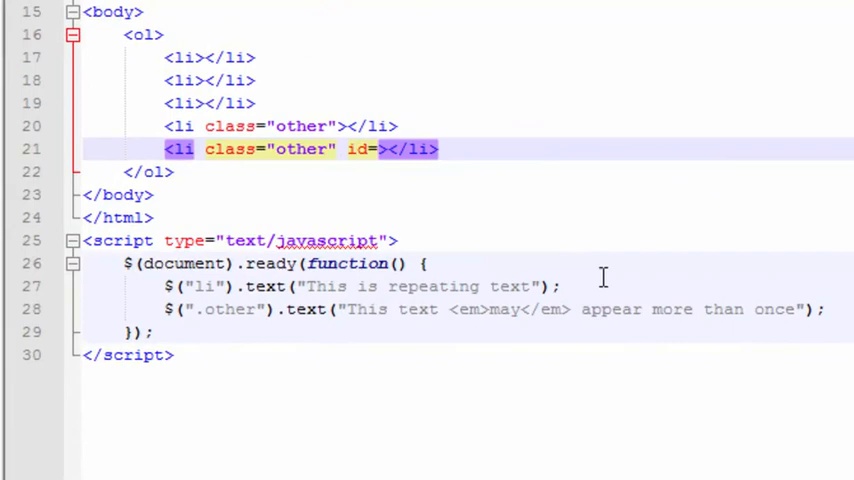
text("")
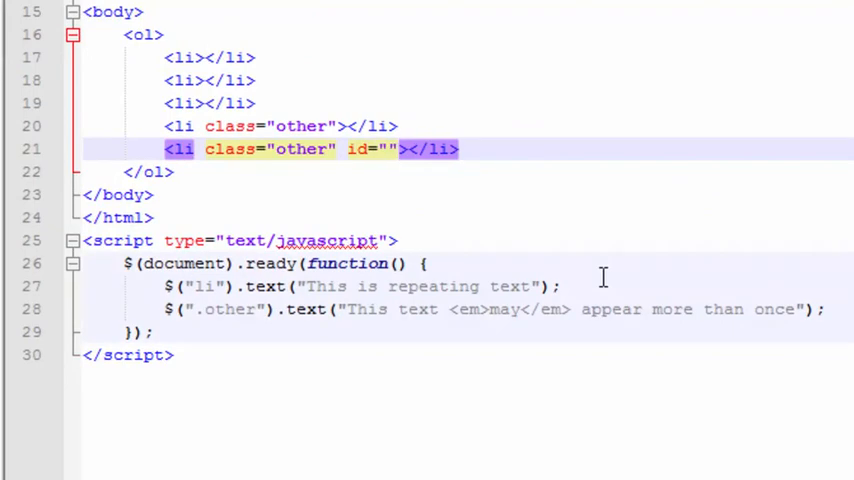
text(test)
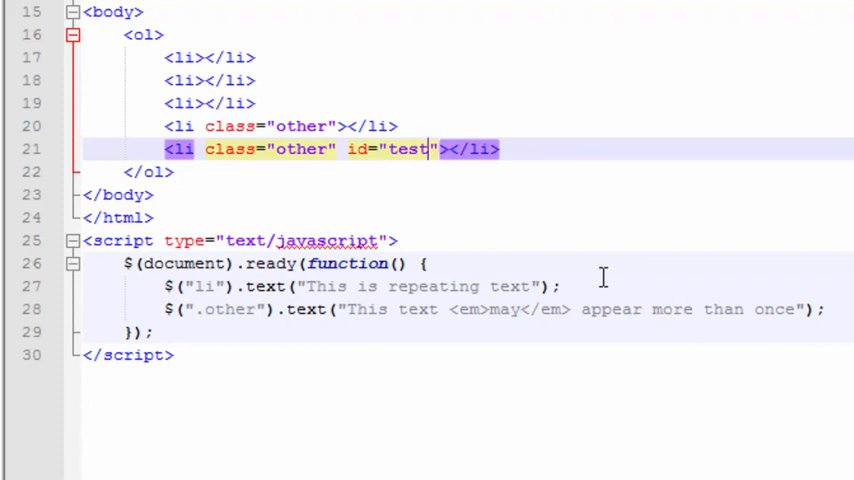
text(2)
click(266, 58)
text( id="test1)
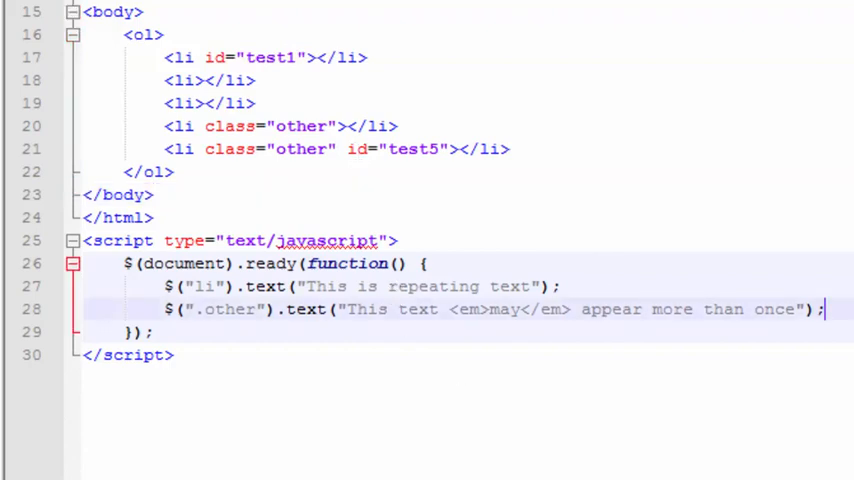
Step: Write $("#test5").html("This text does <em>NOT</em> repeat."); in the ready function
text($(")
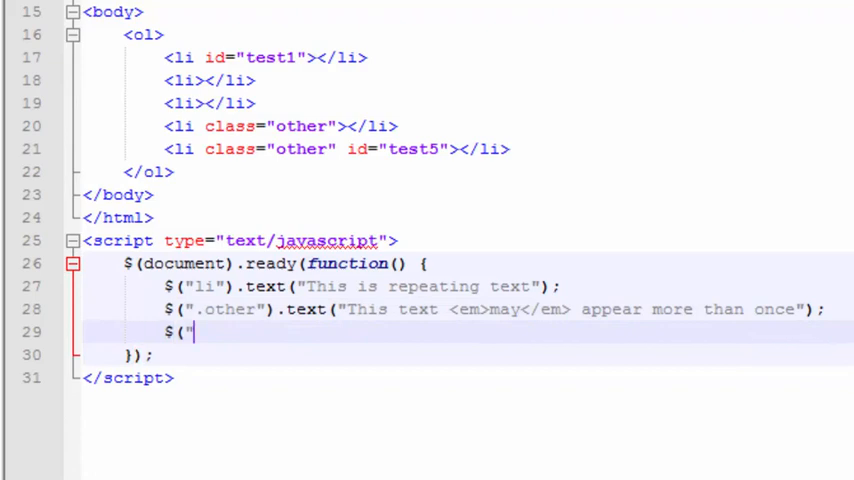
text(#)
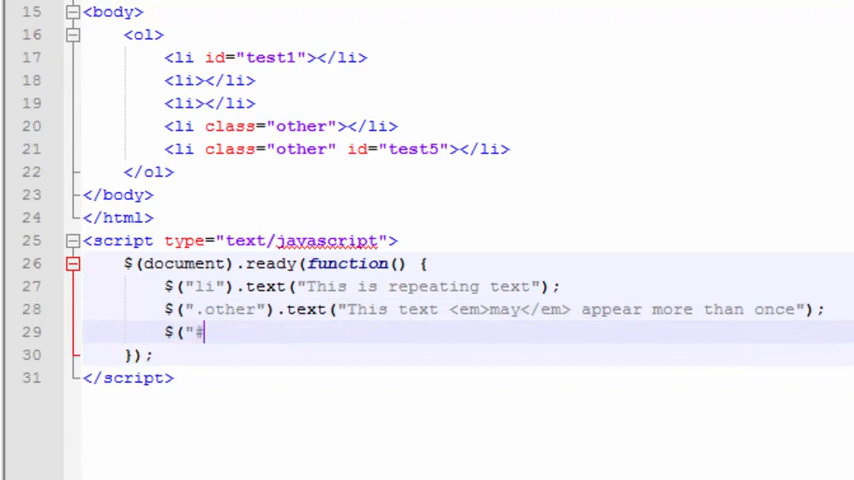
text(test5").)
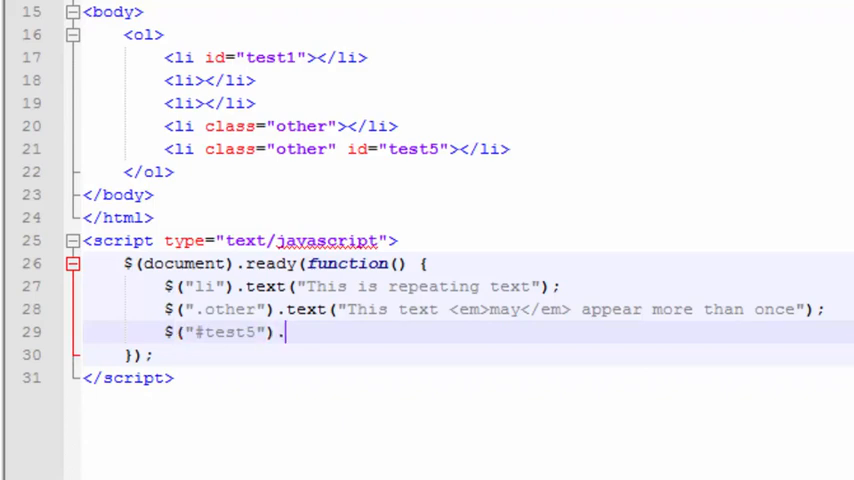
text(html()
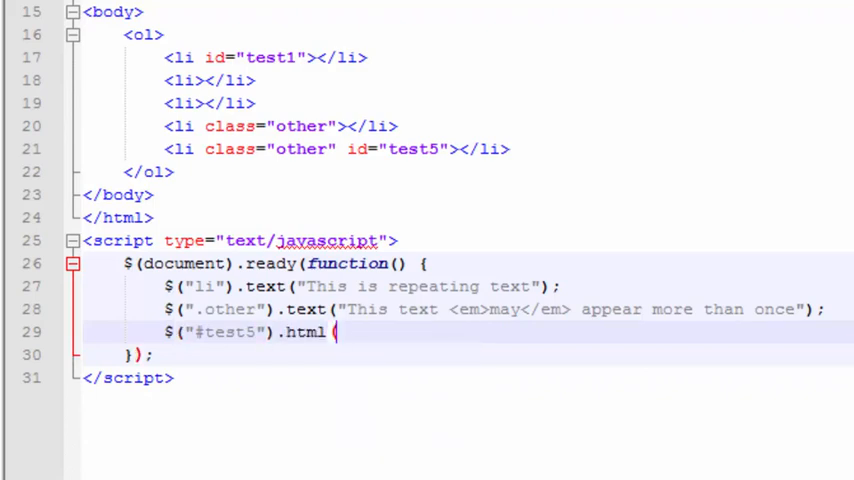
text("This text does <em>NOT</em> repeat.");)
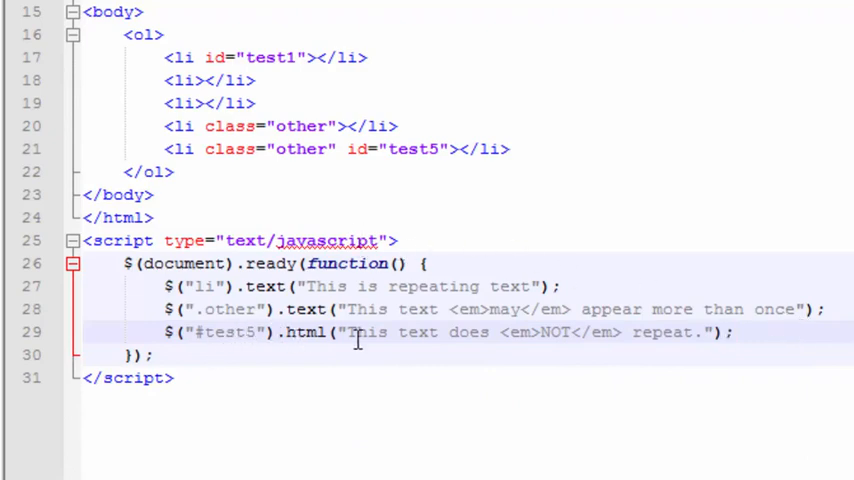
mouse_move(400, 152)
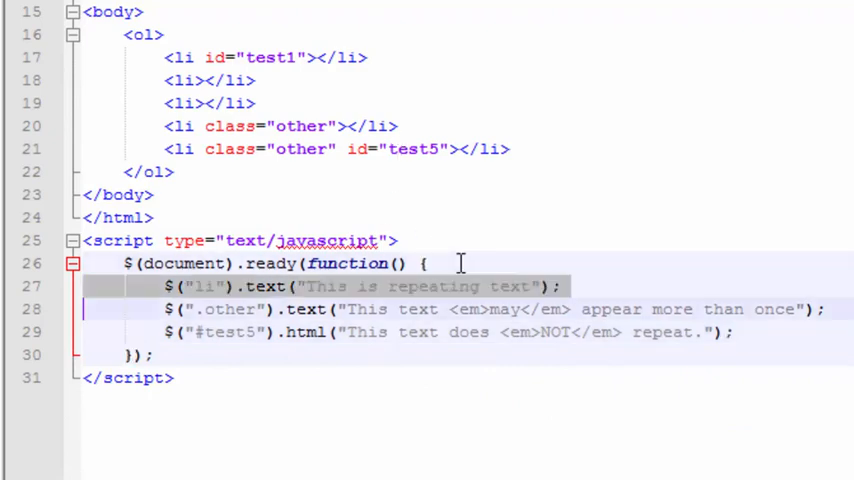
mouse_move(358, 152)
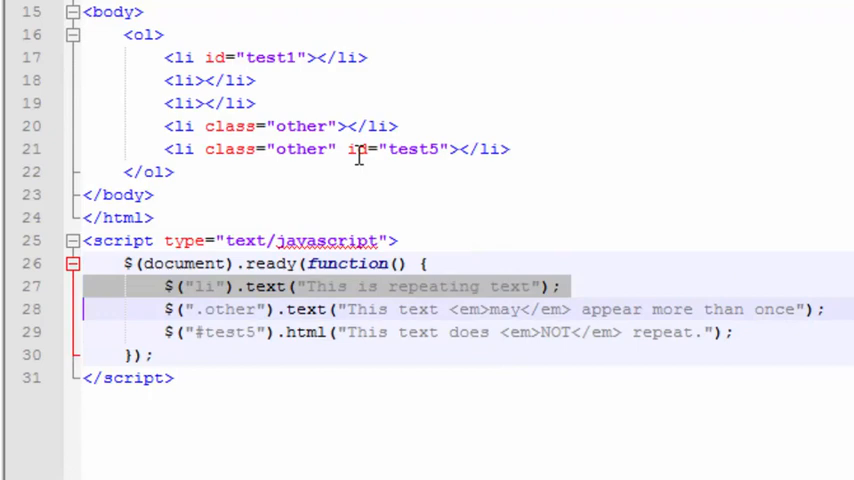
mouse_move(396, 196)
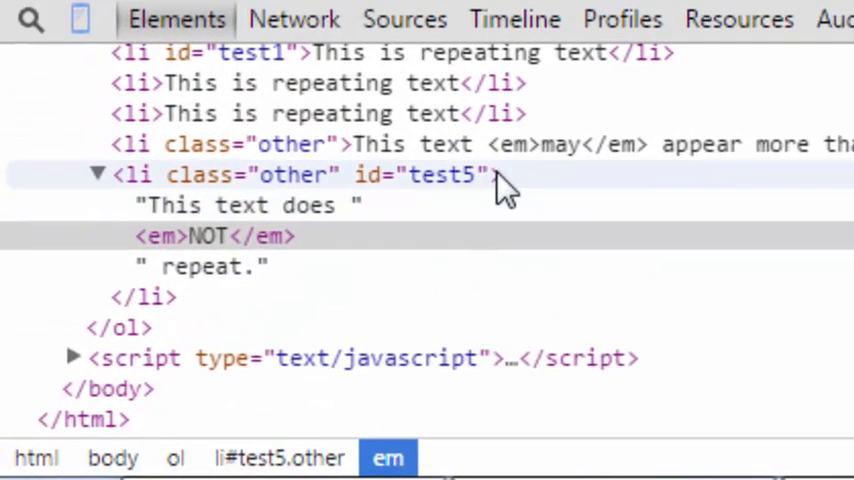
Step: Expand li#test5 in the Elements panel to show its emphasised NOT child
click(300, 174)
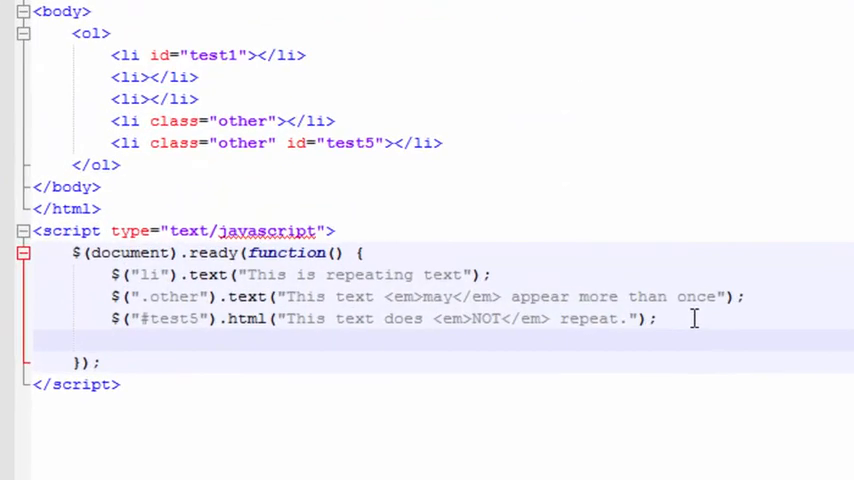
Step: Write jQuery("#test1").text("This is a test using jQuery"); using the full jQuery name
text(jQuery)
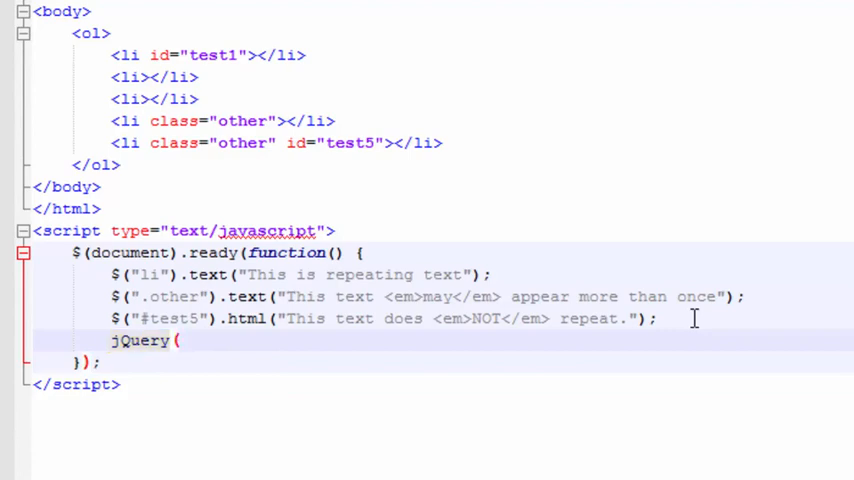
text(("#test1").text("This is a test using jQuery");)
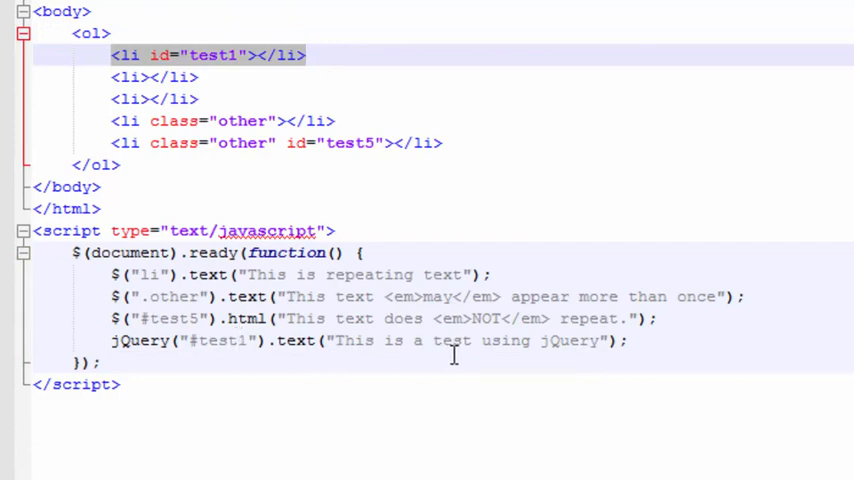
mouse_move(330, 304)
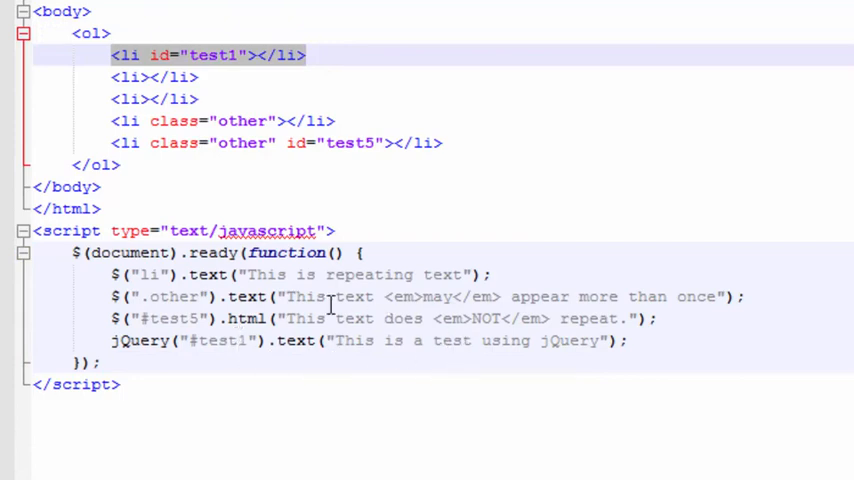